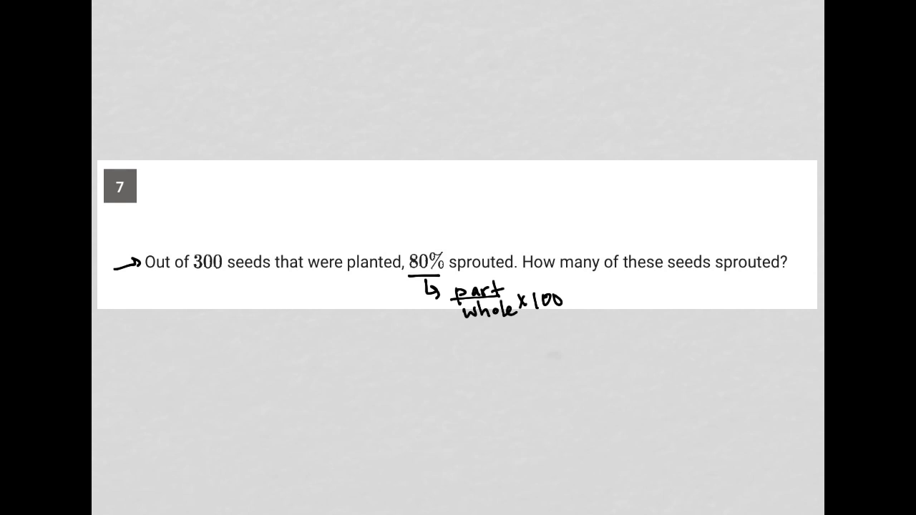
# - Underline 300, bracket part/whole × 100, and write x/300 × 100 = 80% beside it
pyautogui.moveTo(193, 274); pyautogui.dragTo(214, 273)
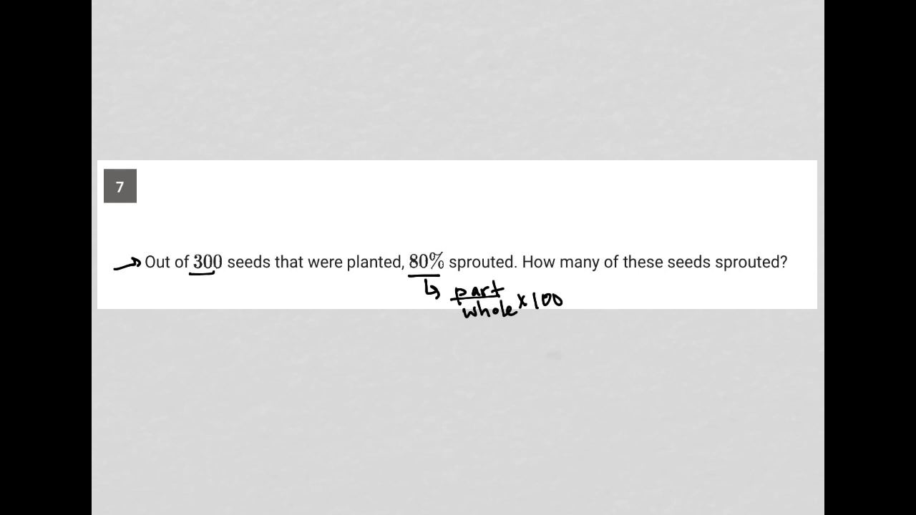
pyautogui.moveTo(573, 289); pyautogui.dragTo(572, 329)
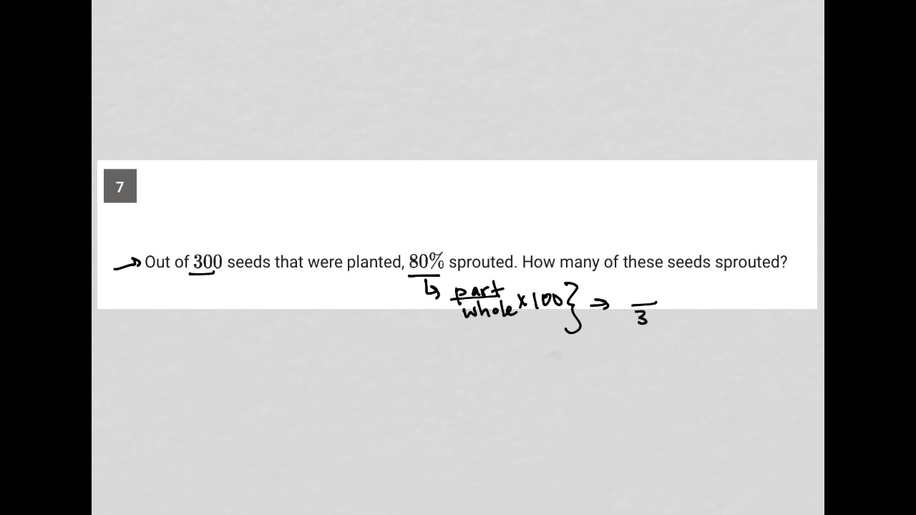
pyautogui.write('300')
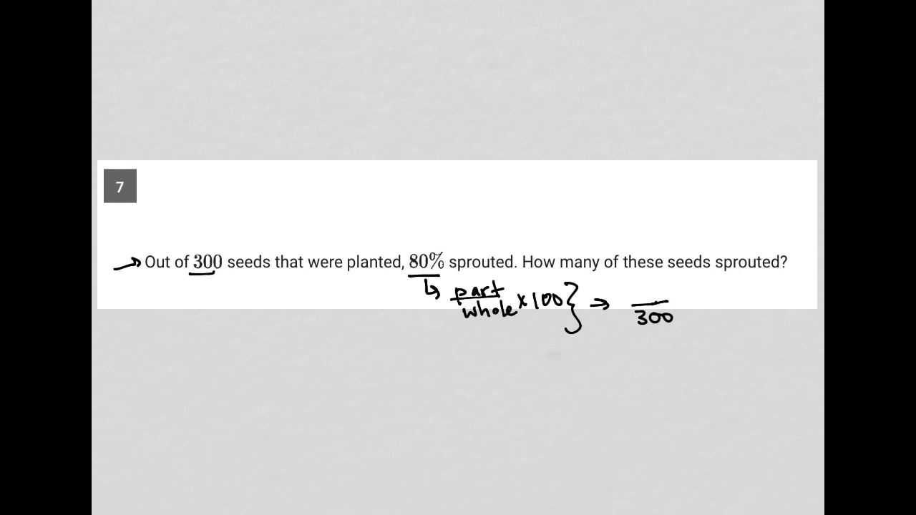
pyautogui.write('x')
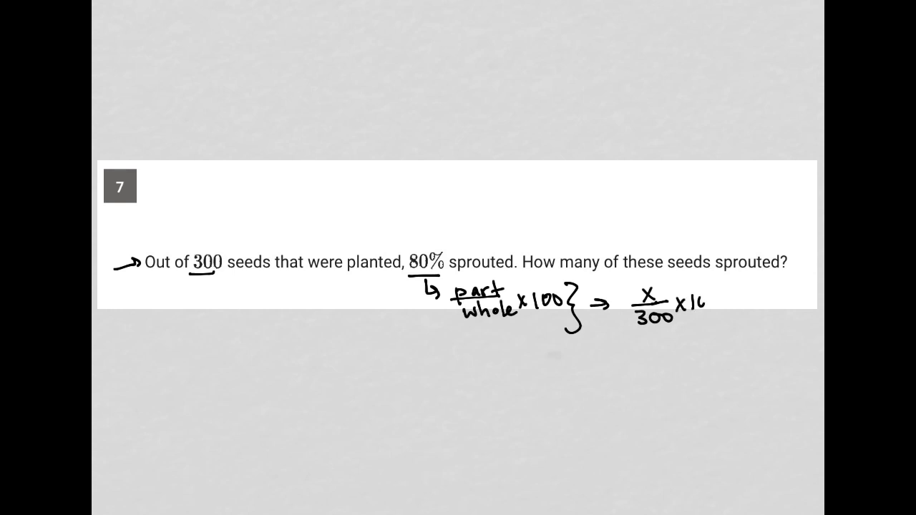
pyautogui.write('=80')
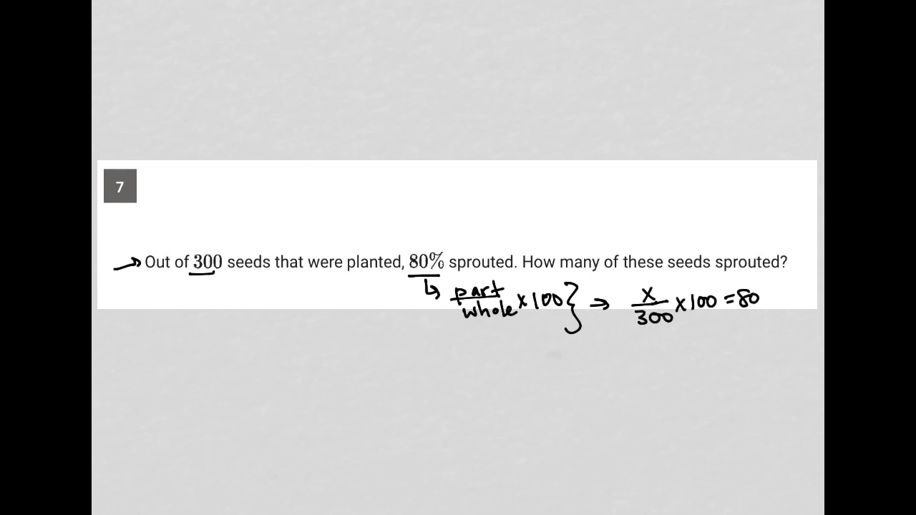
pyautogui.write('%')
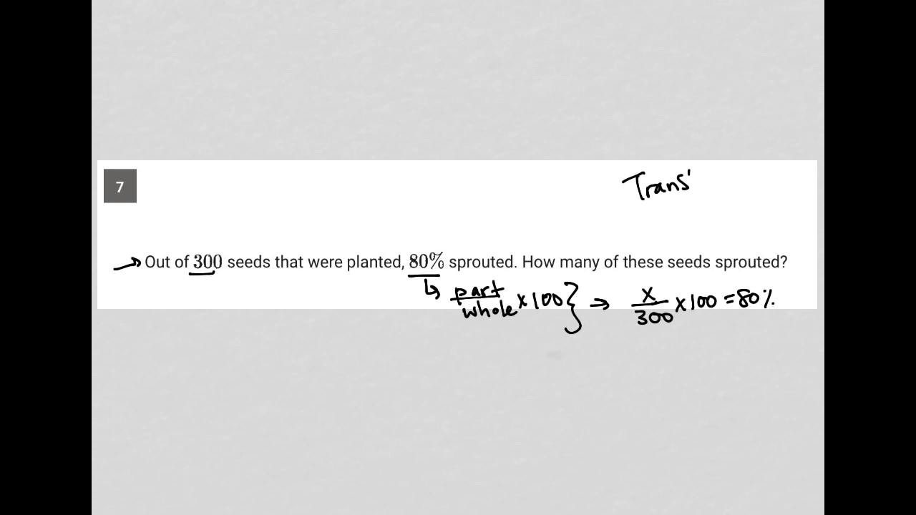
# - Write the 'Translation' heading, arrow-mark x and 300, and divide both sides by 100
pyautogui.write('lation')
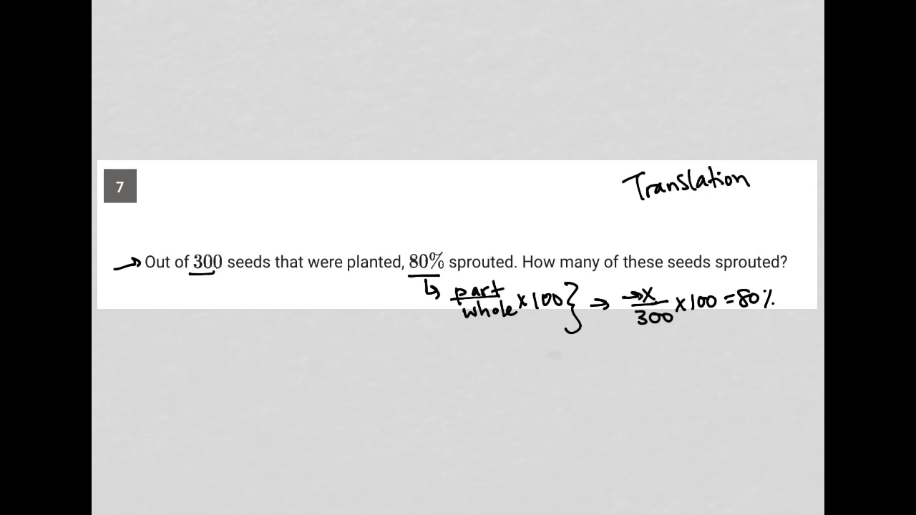
pyautogui.click(624, 321)
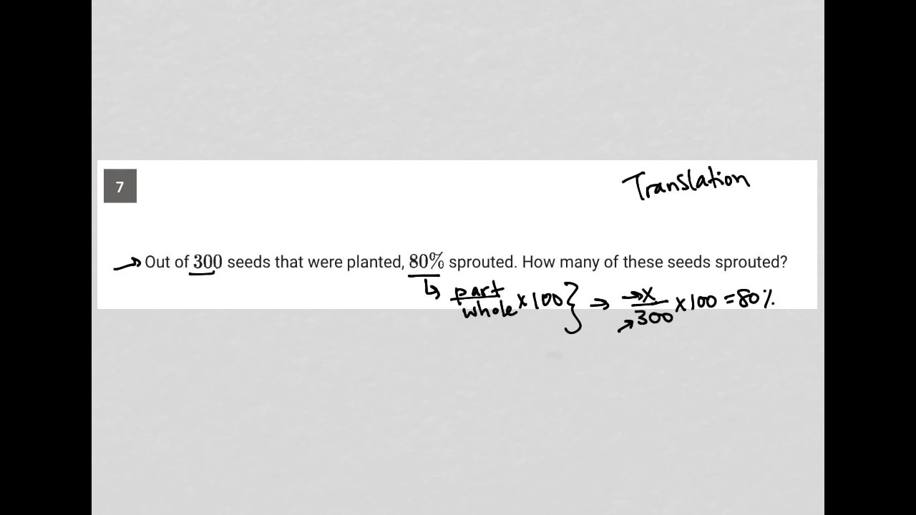
pyautogui.moveTo(744, 308); pyautogui.dragTo(769, 308)
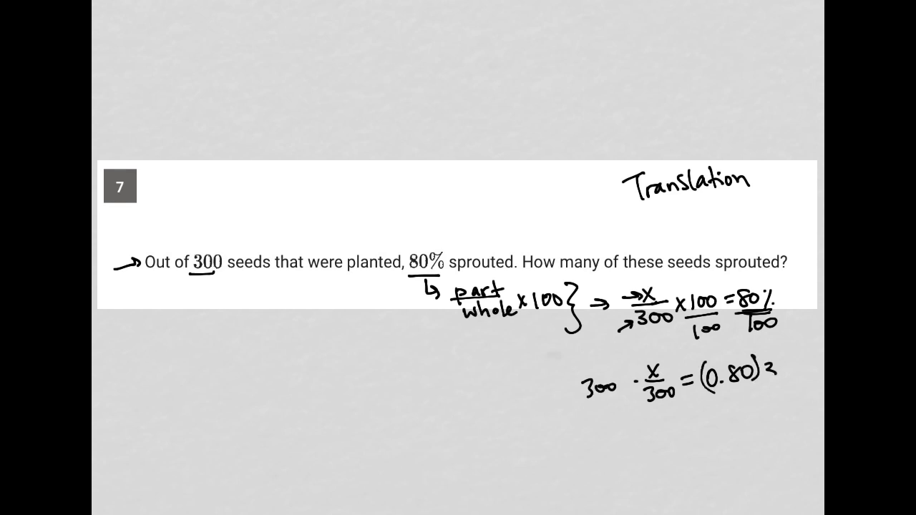
# - Cancel the 300s, box x = 240, and write the check 240/300 × 100 = 80
pyautogui.write('300')
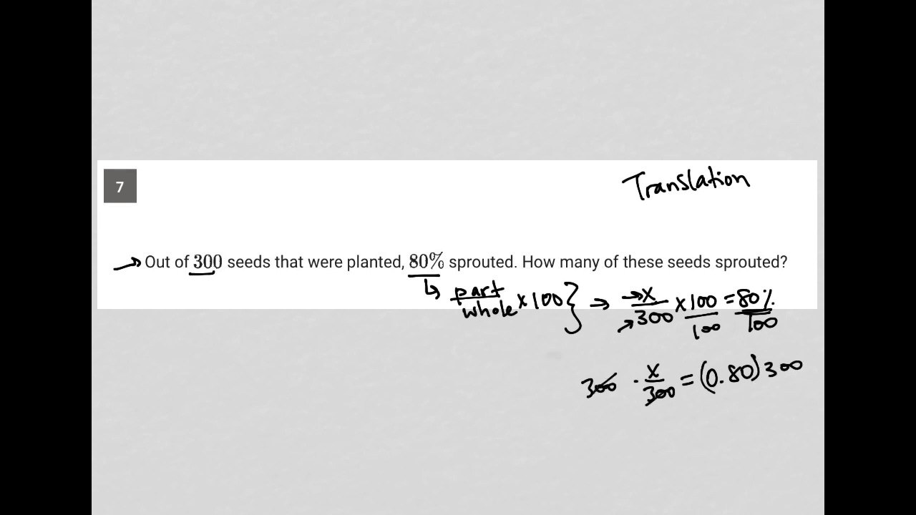
pyautogui.write('x =')
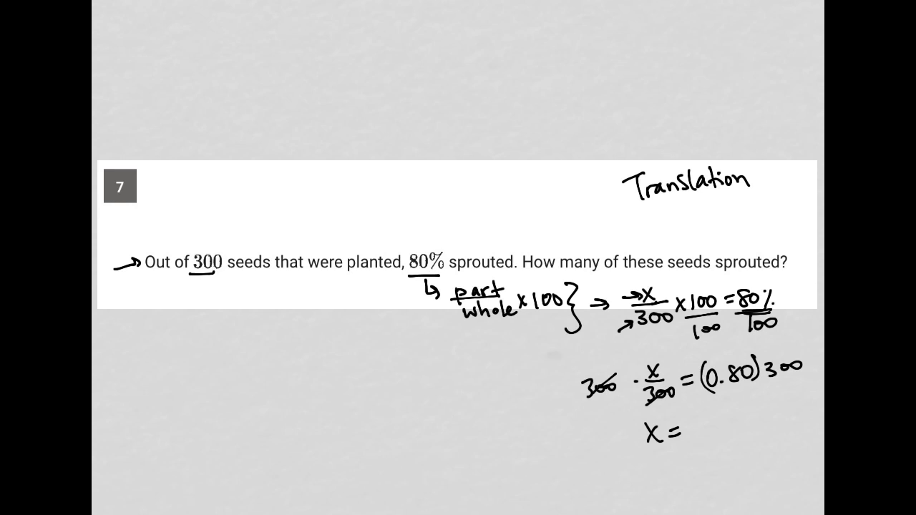
pyautogui.write('240')
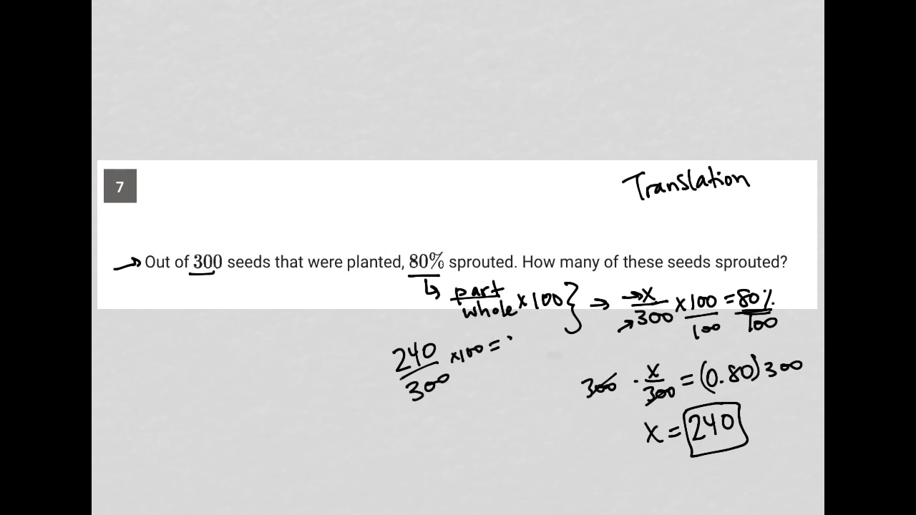
pyautogui.write('80')
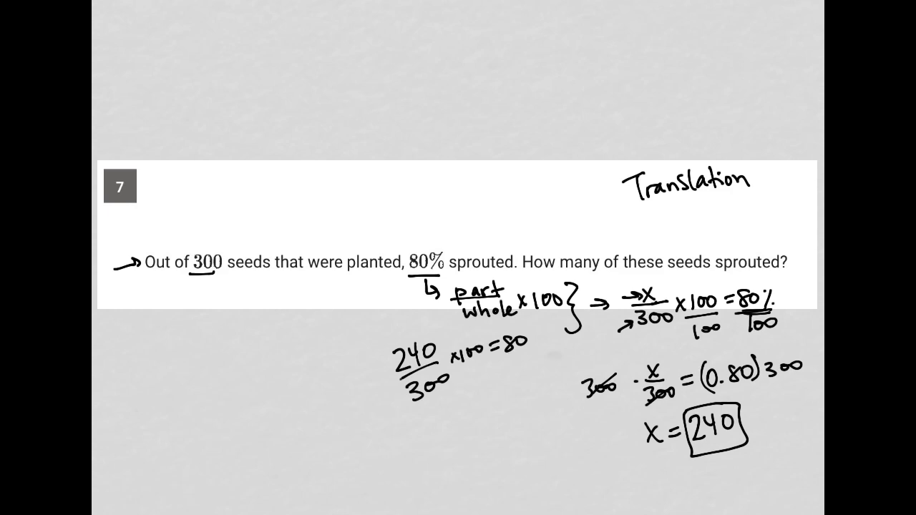